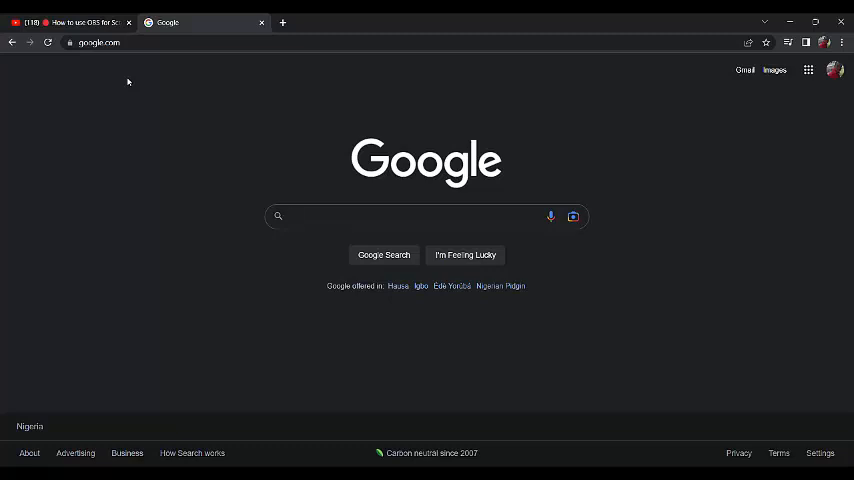
Search Google for "obs" to list the Open Broadcaster Software site
click(410, 216)
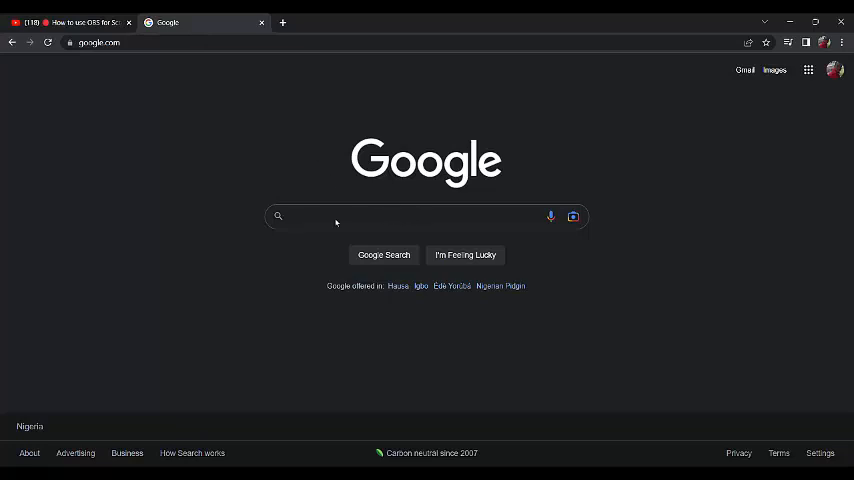
mouse_move(444, 192)
text(o)
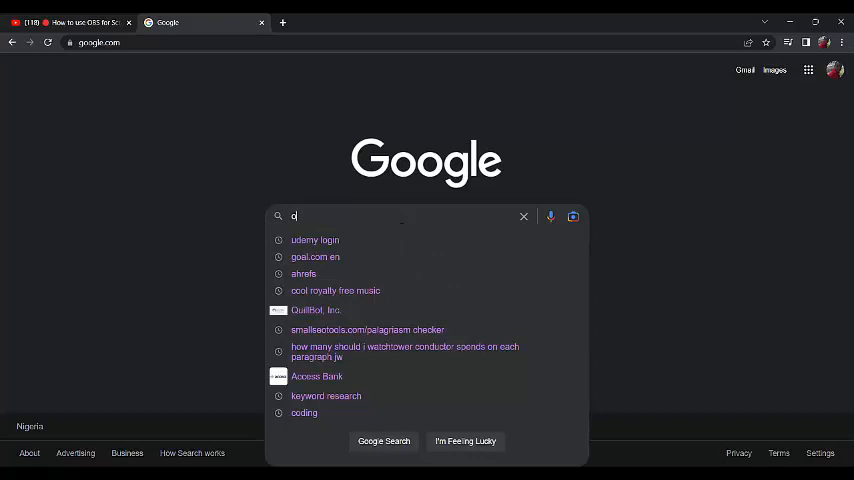
text(bs)
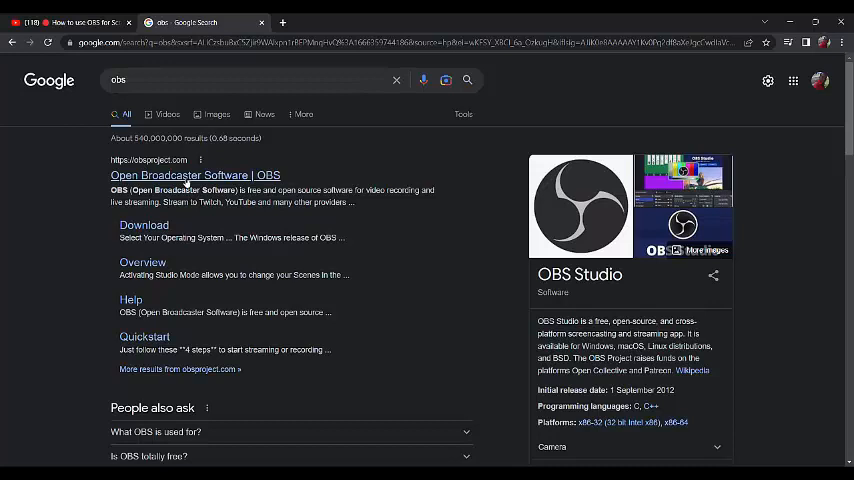
mouse_move(234, 184)
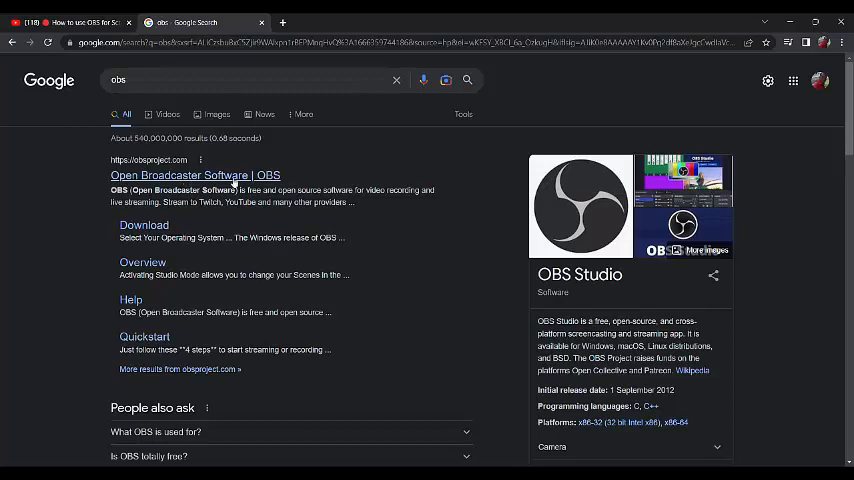
mouse_move(234, 184)
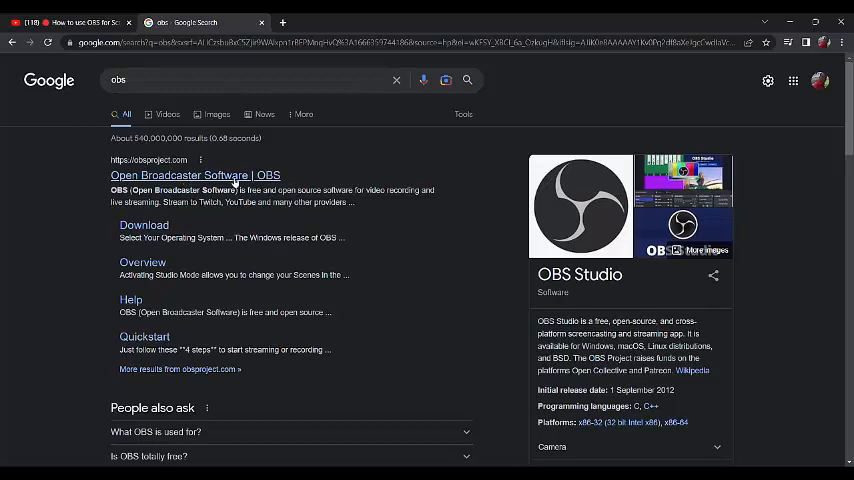
Visit the official OBS Project site and skim the OBS Studio homepage features
click(194, 176)
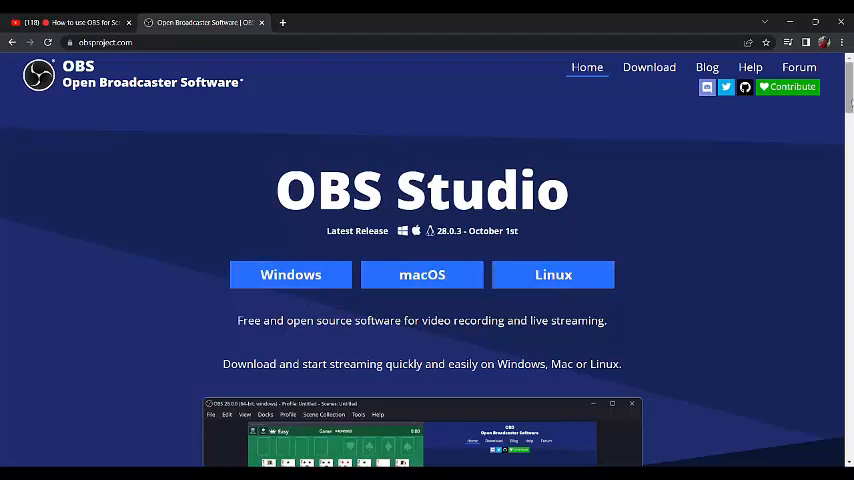
scroll(down, 3)
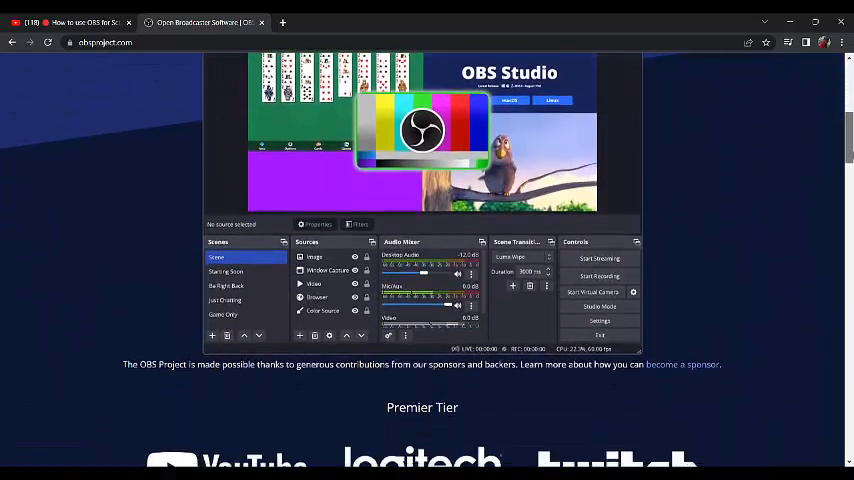
scroll(up, 3)
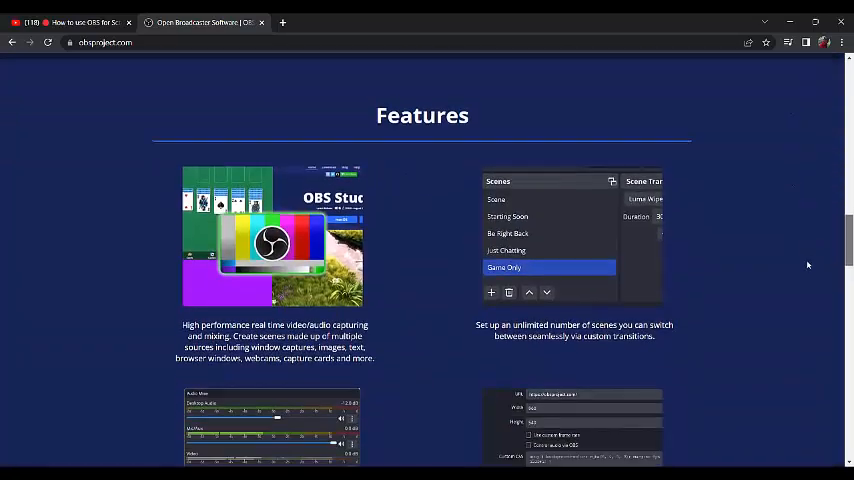
scroll(up, 3)
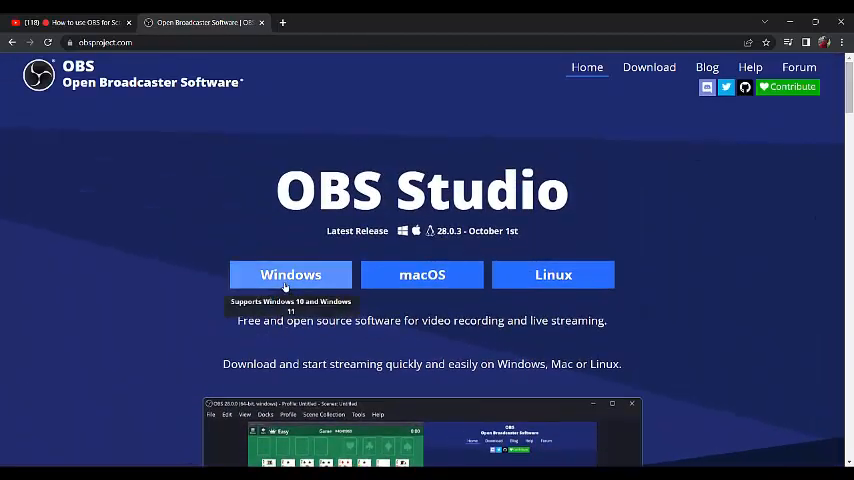
Download the Windows version of OBS Studio from the homepage
click(290, 276)
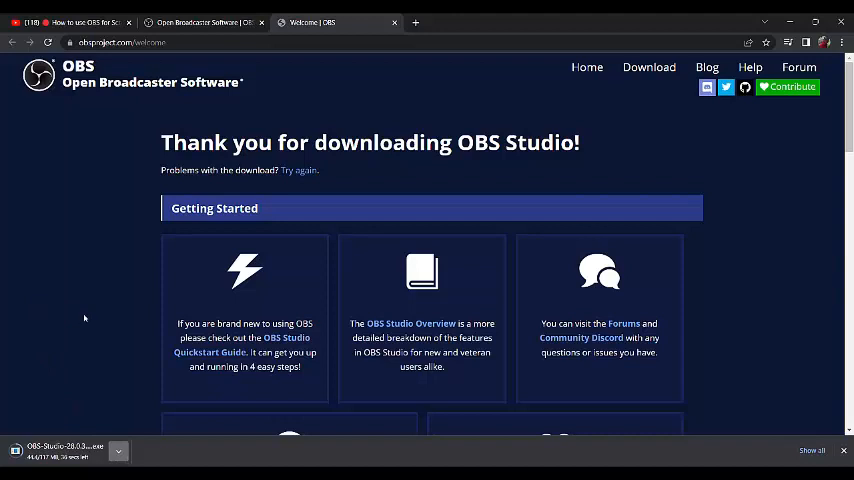
mouse_move(88, 324)
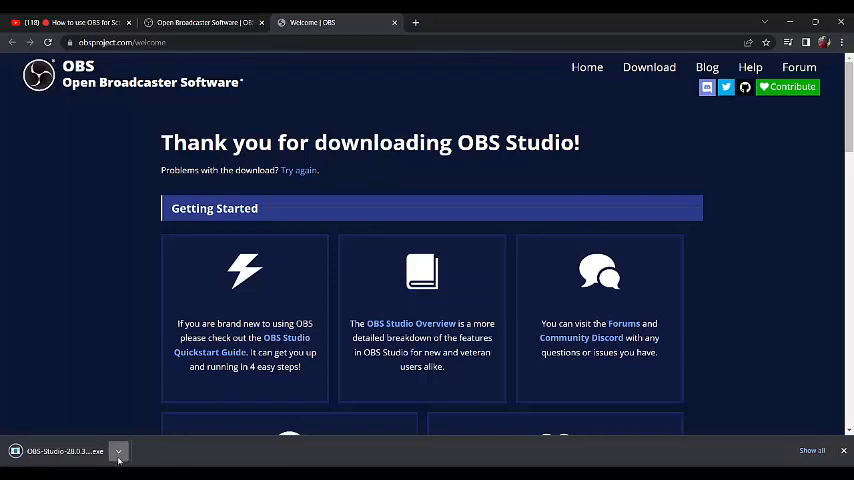
mouse_move(64, 332)
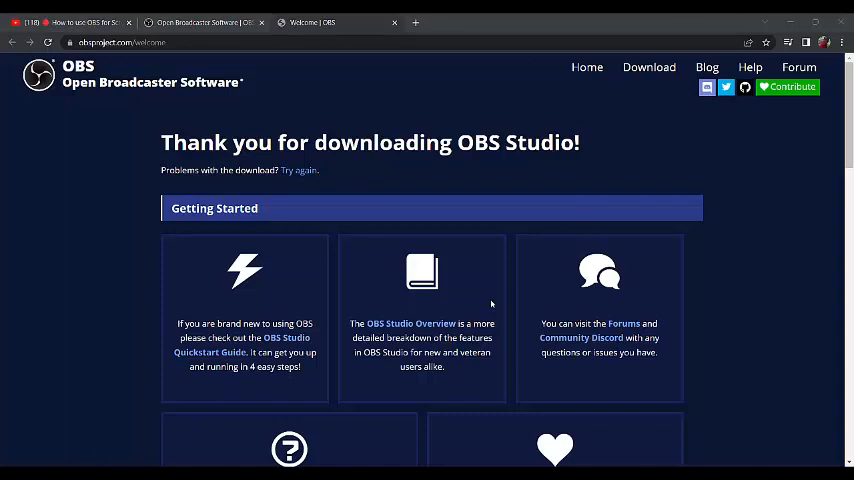
mouse_move(482, 344)
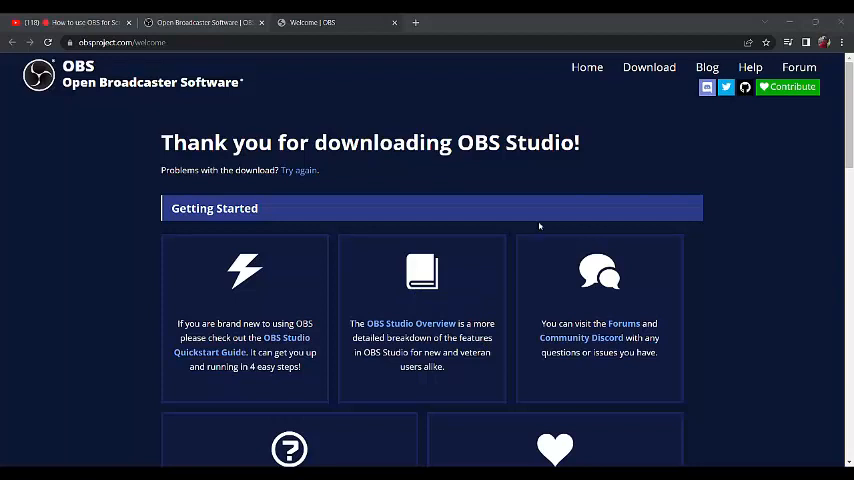
mouse_move(540, 260)
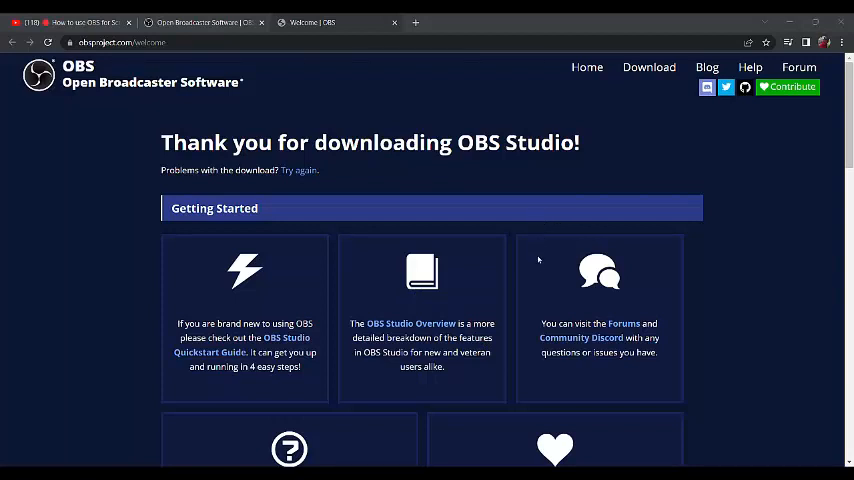
mouse_move(538, 274)
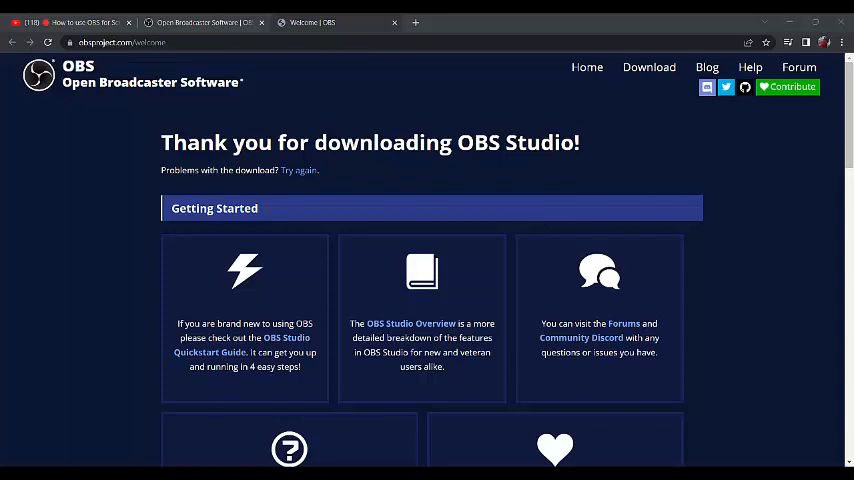
mouse_move(534, 280)
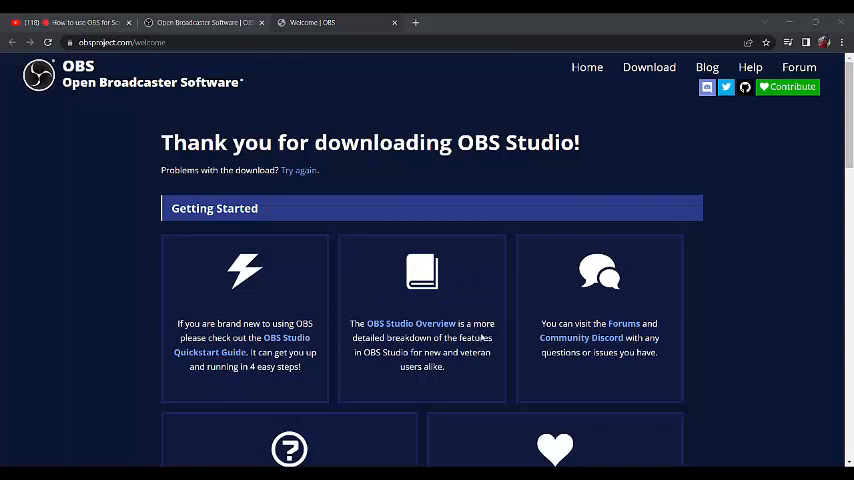
mouse_move(482, 336)
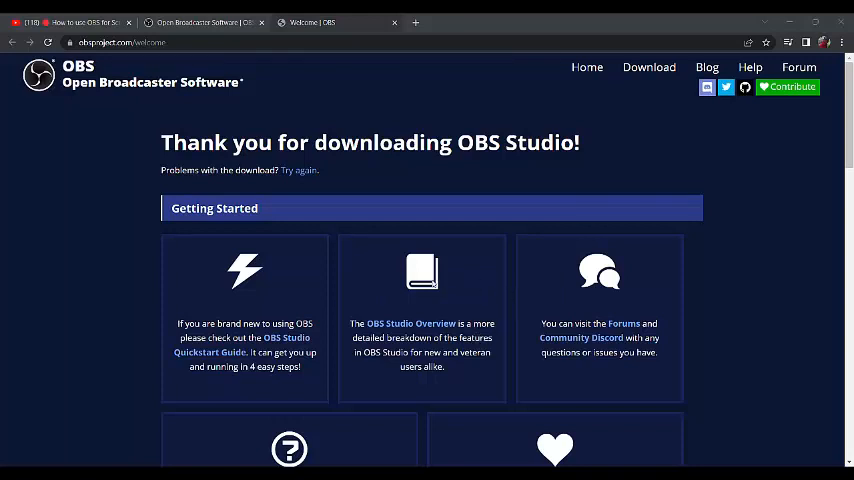
mouse_move(340, 280)
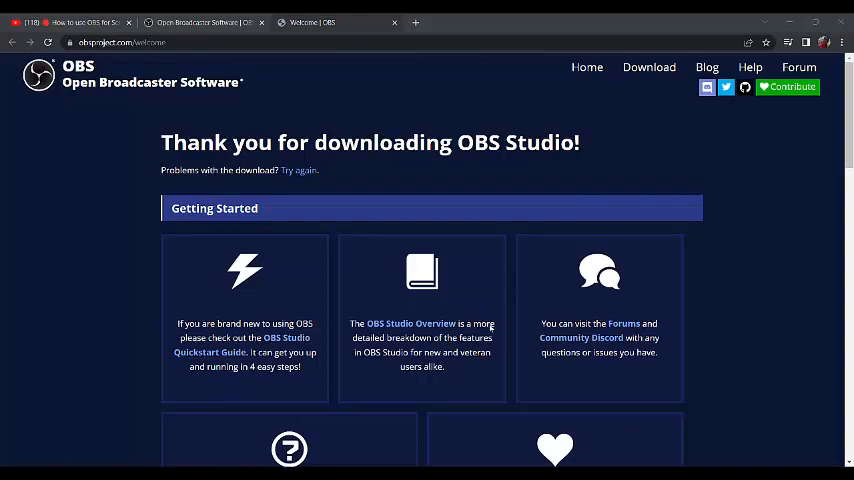
mouse_move(492, 332)
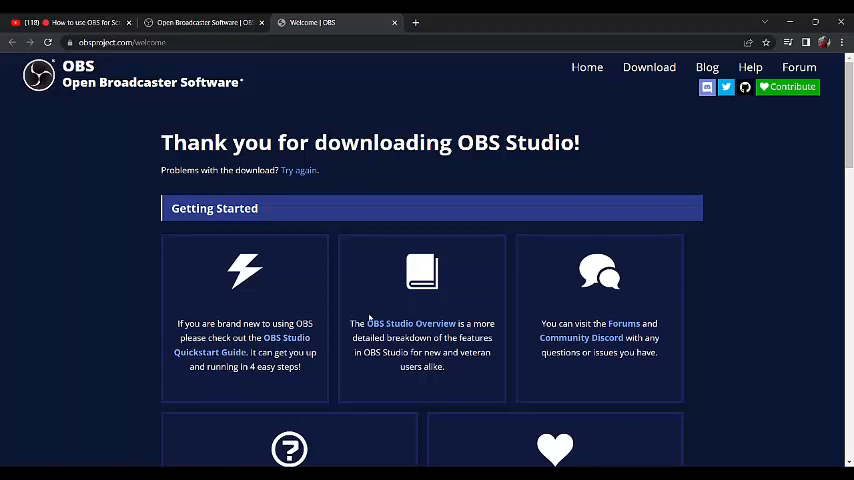
mouse_move(514, 224)
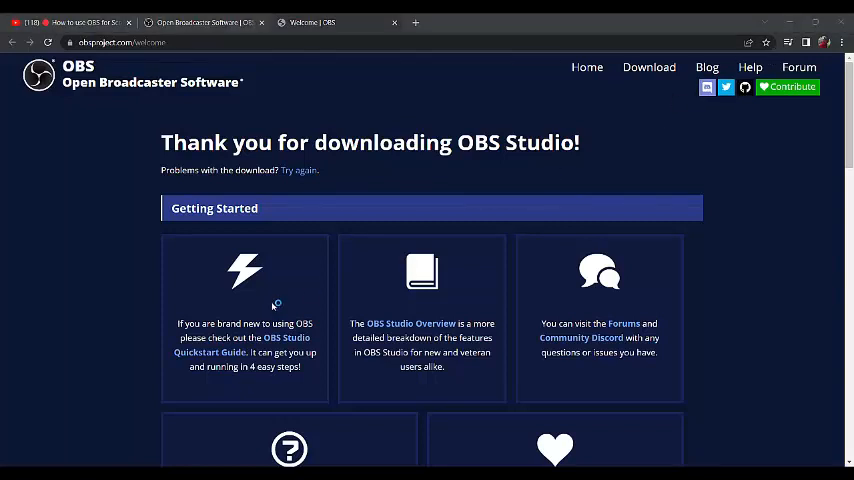
mouse_move(272, 304)
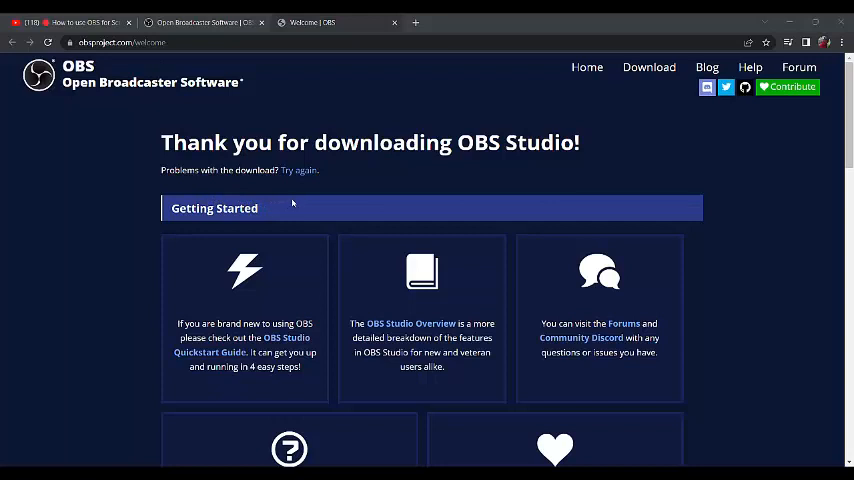
mouse_move(248, 188)
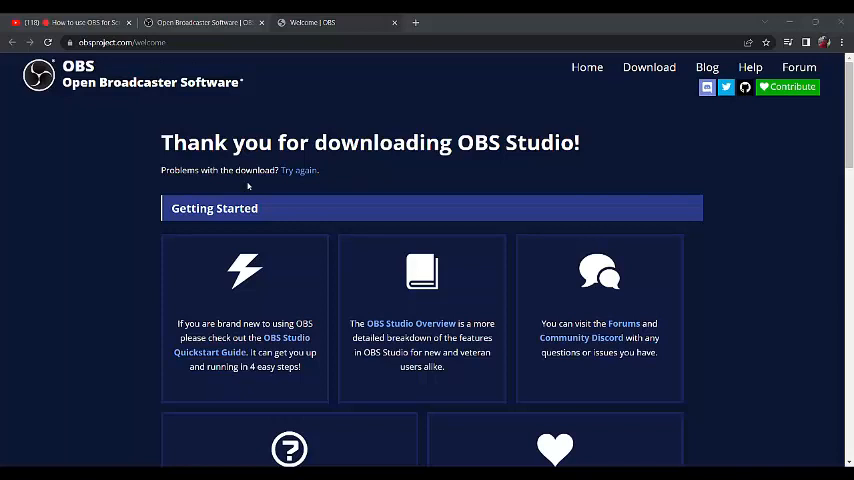
mouse_move(244, 188)
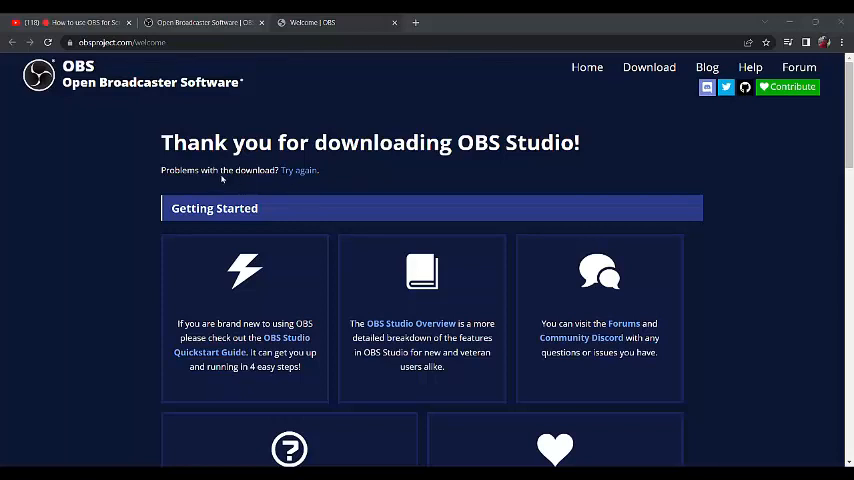
mouse_move(370, 328)
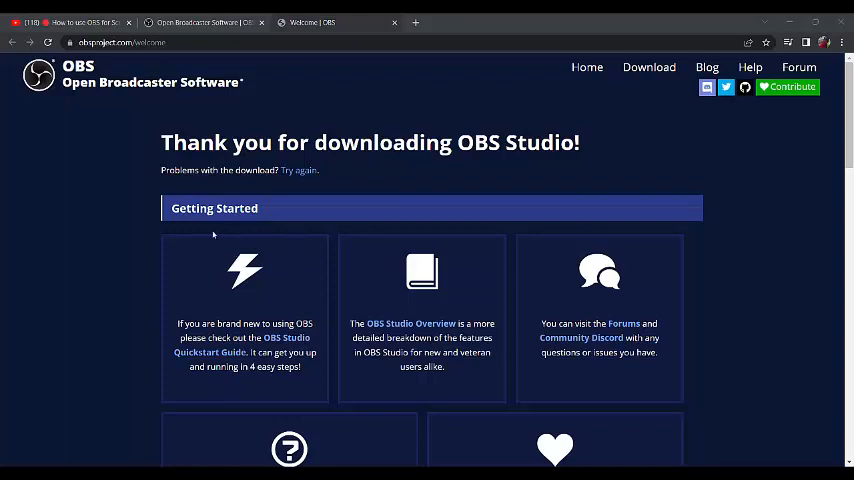
mouse_move(244, 156)
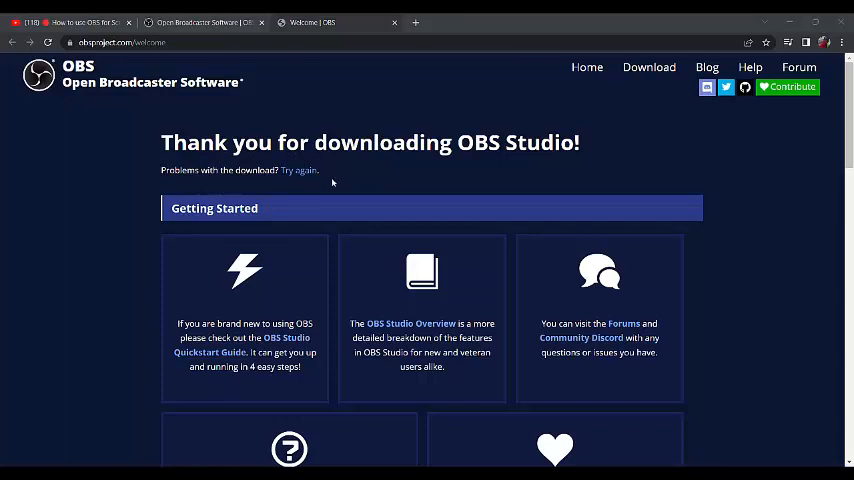
mouse_move(280, 224)
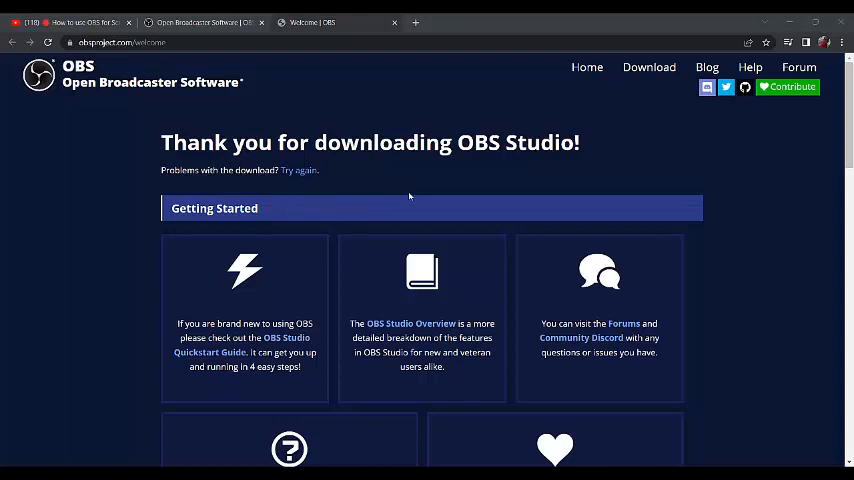
mouse_move(364, 236)
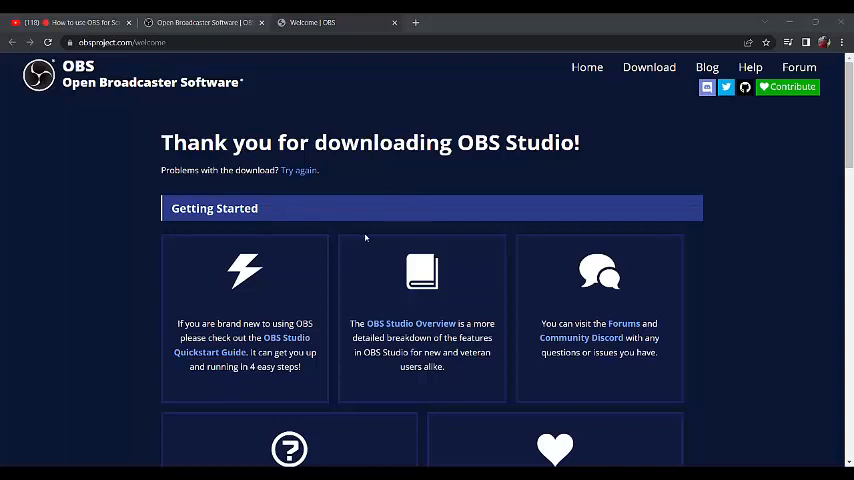
mouse_move(378, 328)
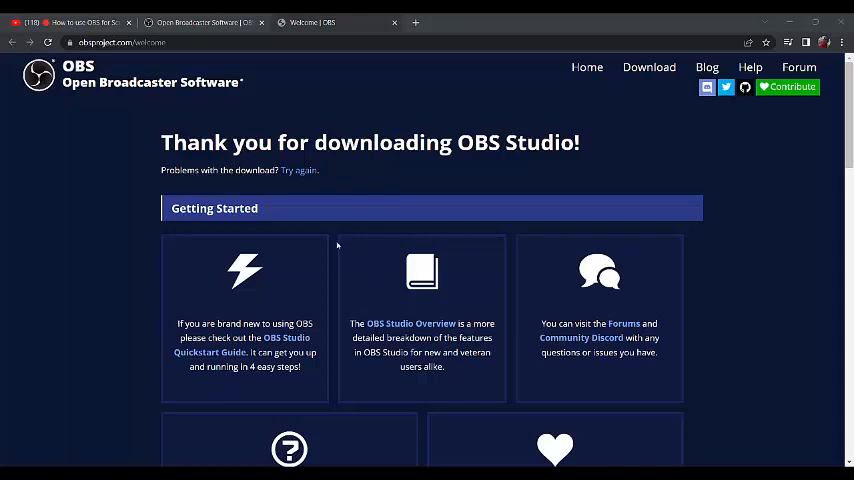
mouse_move(272, 214)
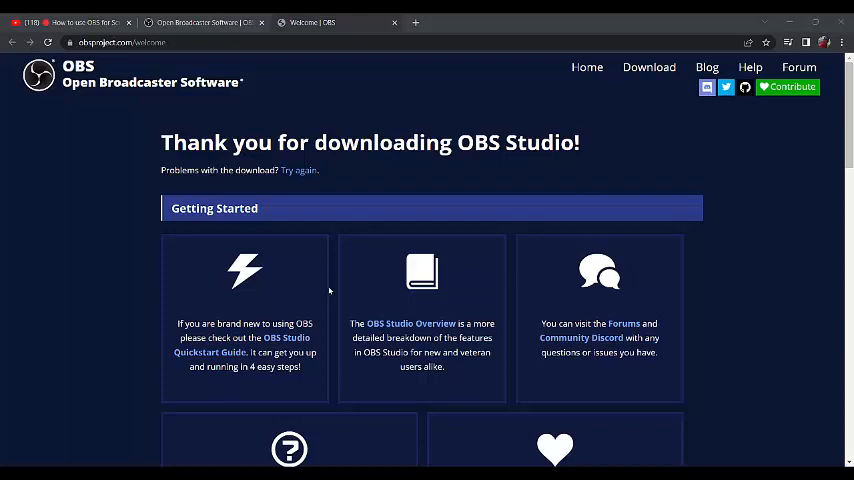
mouse_move(288, 236)
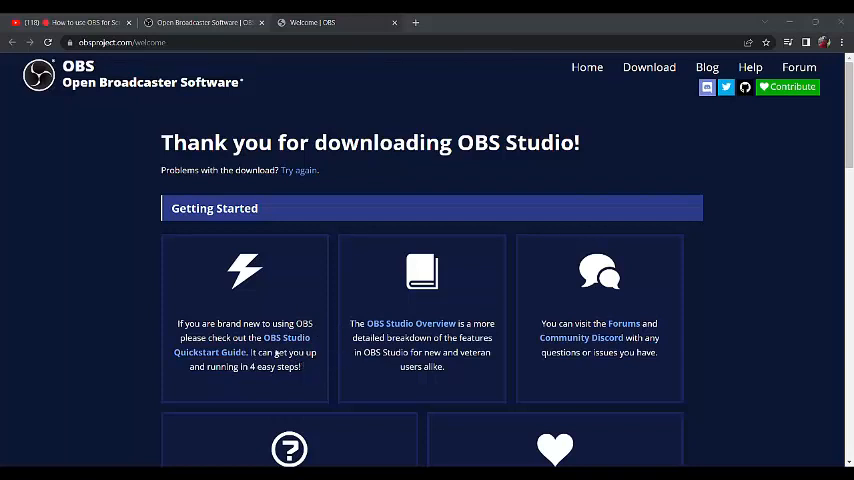
mouse_move(320, 348)
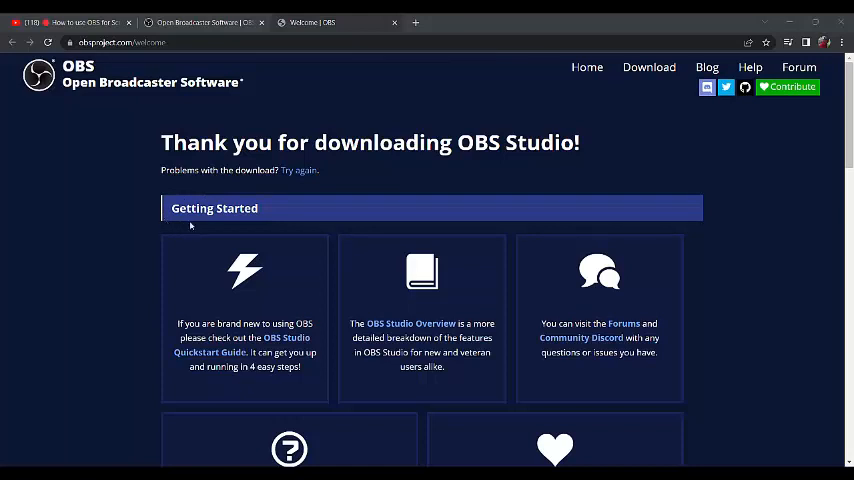
mouse_move(180, 228)
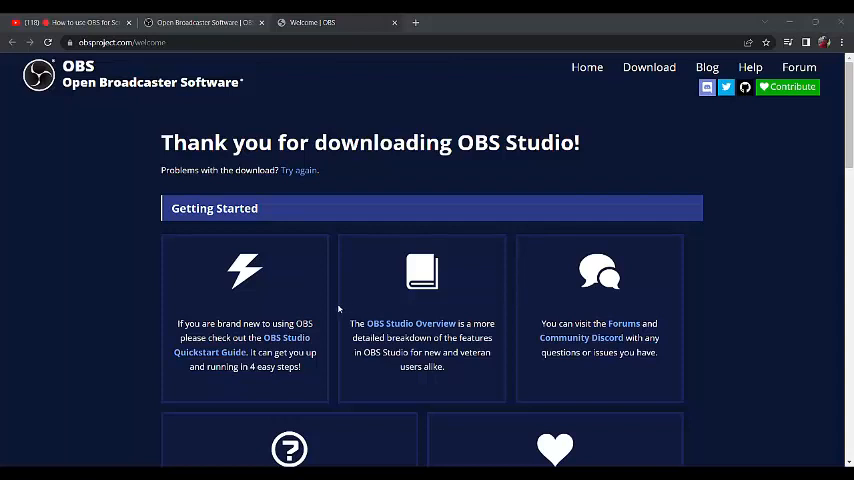
mouse_move(328, 300)
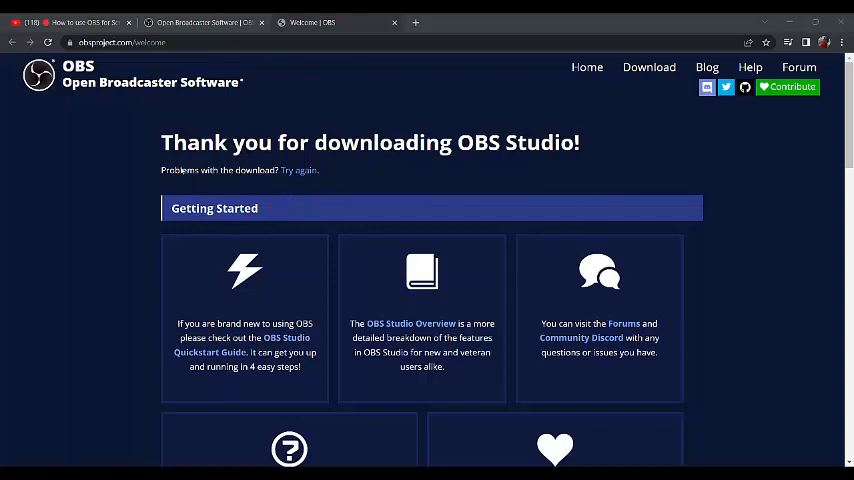
mouse_move(250, 184)
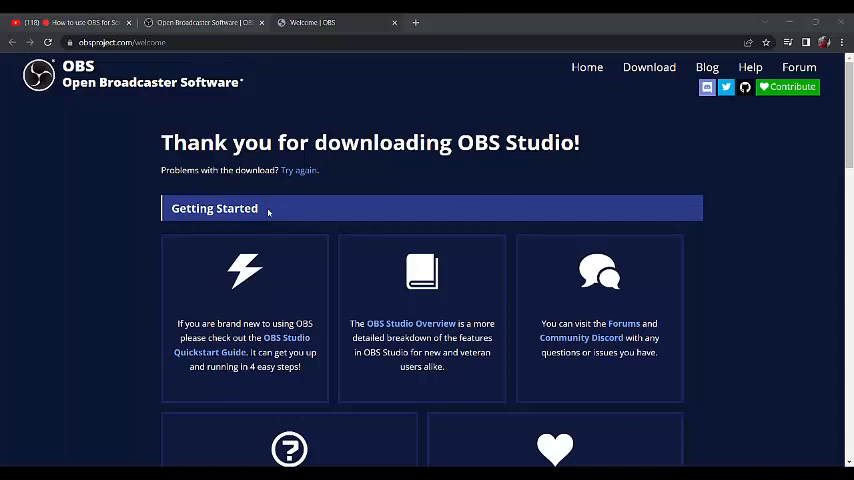
mouse_move(234, 168)
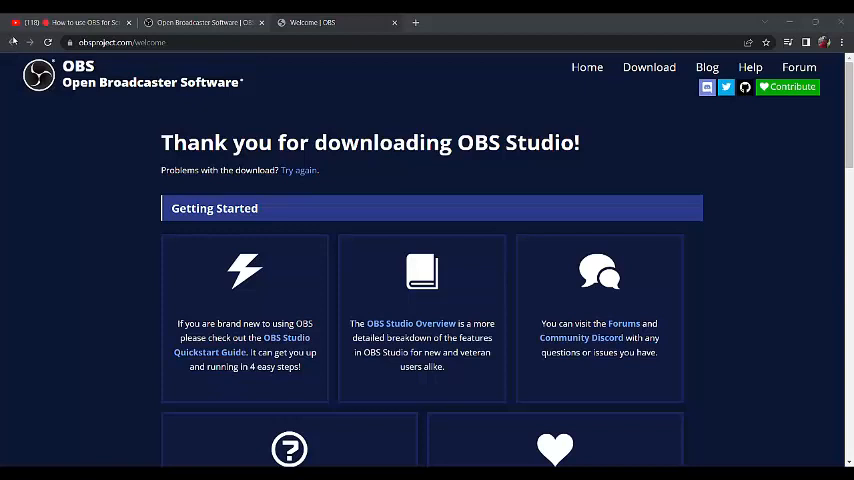
mouse_move(42, 98)
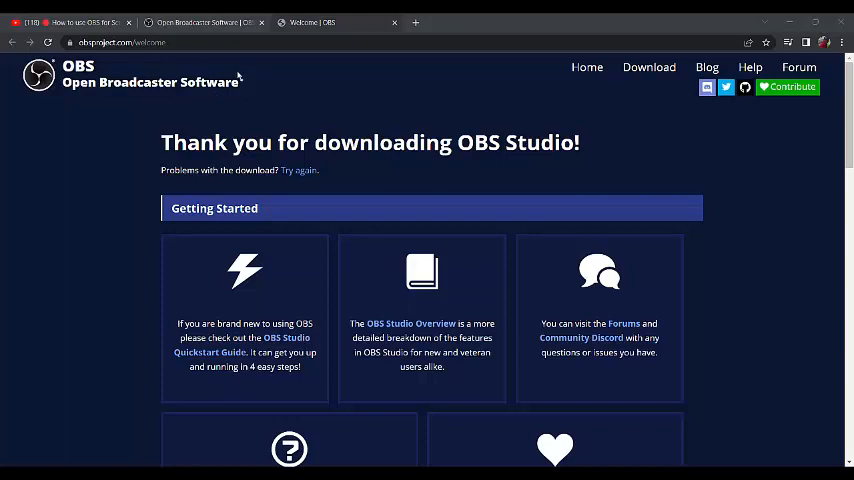
mouse_move(234, 132)
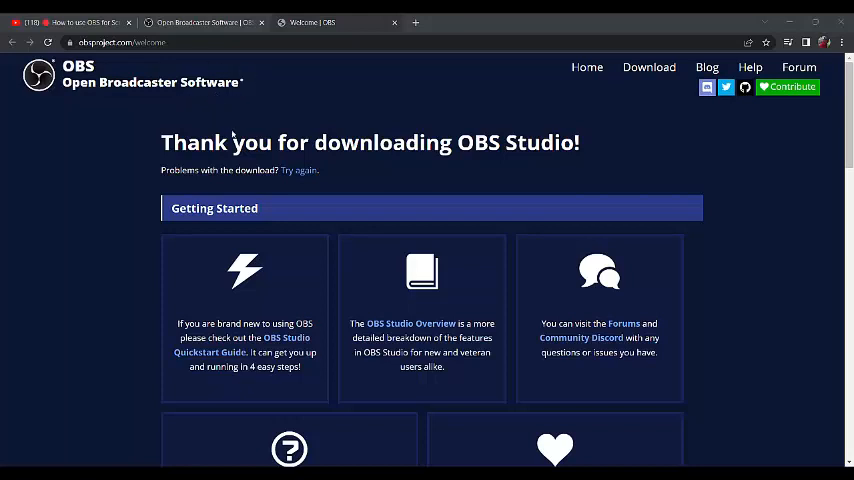
mouse_move(204, 132)
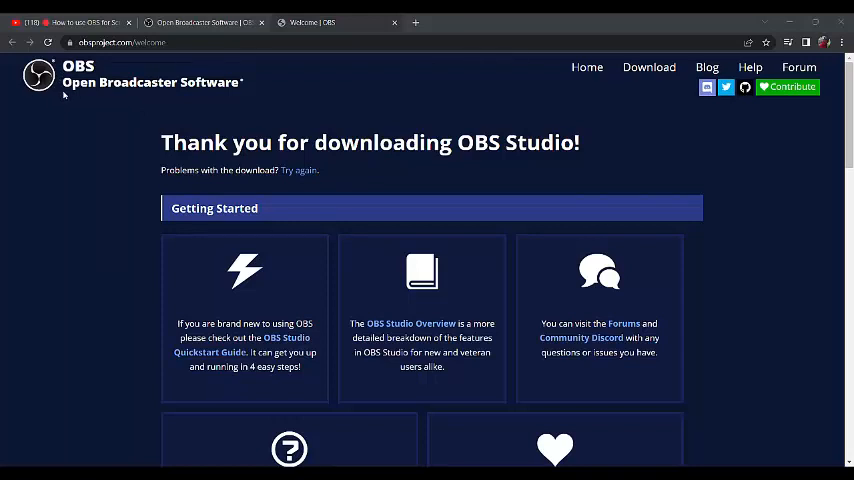
mouse_move(190, 98)
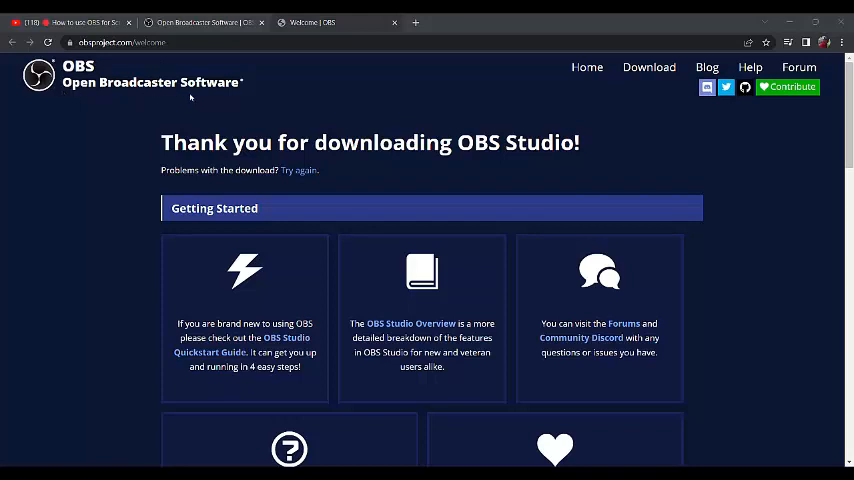
mouse_move(230, 68)
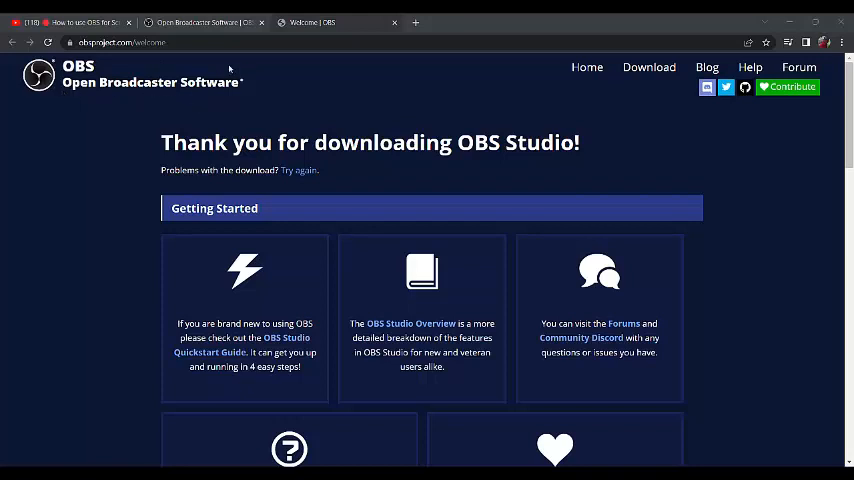
mouse_move(470, 50)
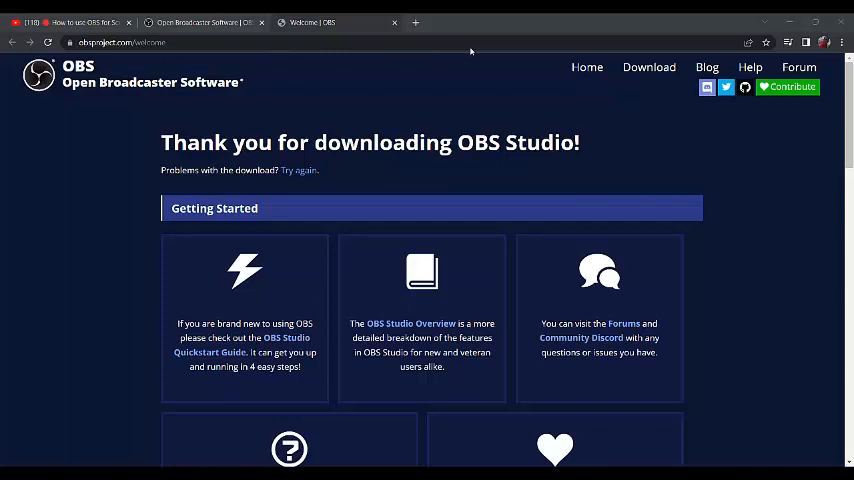
mouse_move(556, 52)
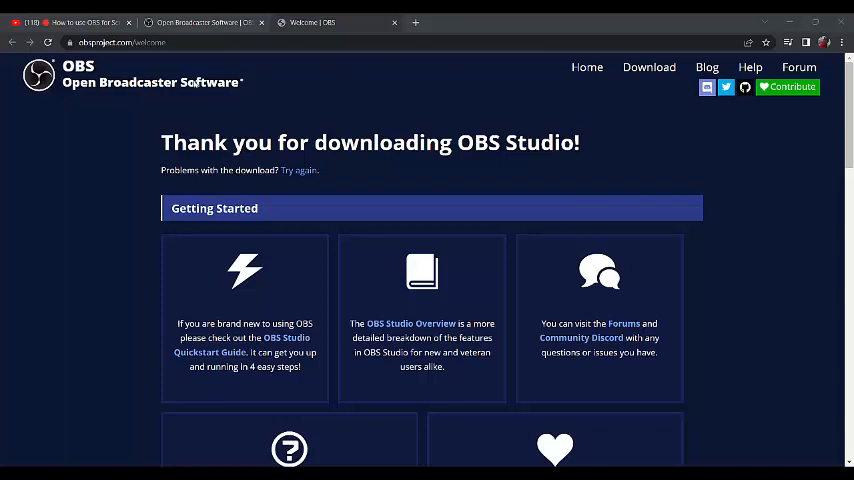
mouse_move(212, 68)
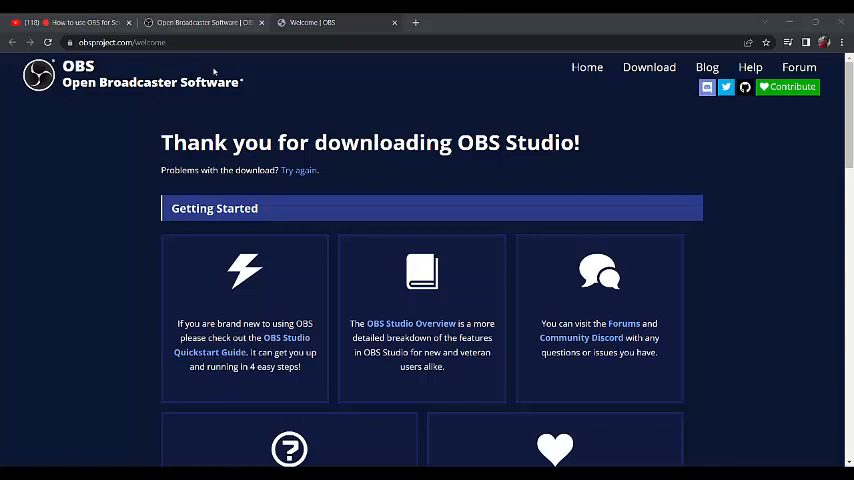
mouse_move(178, 146)
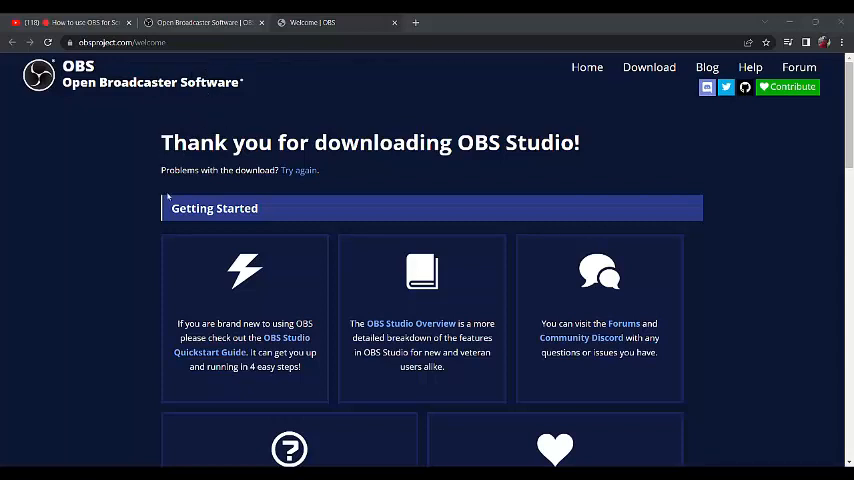
mouse_move(184, 116)
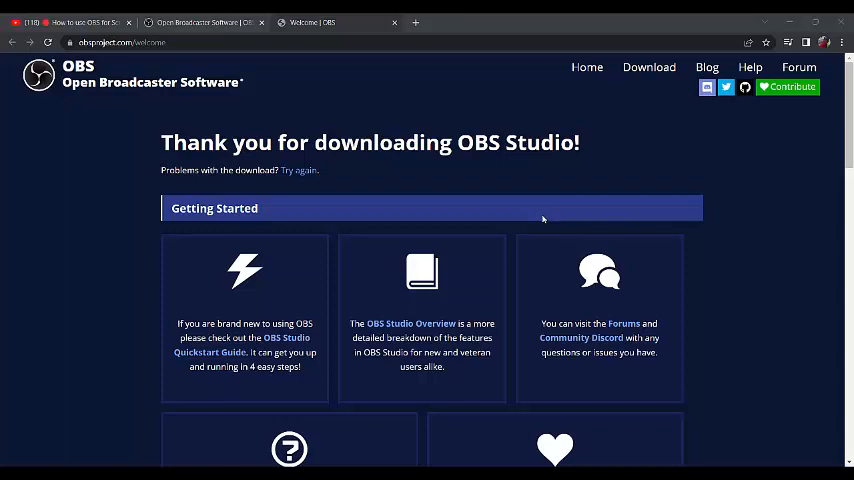
mouse_move(544, 218)
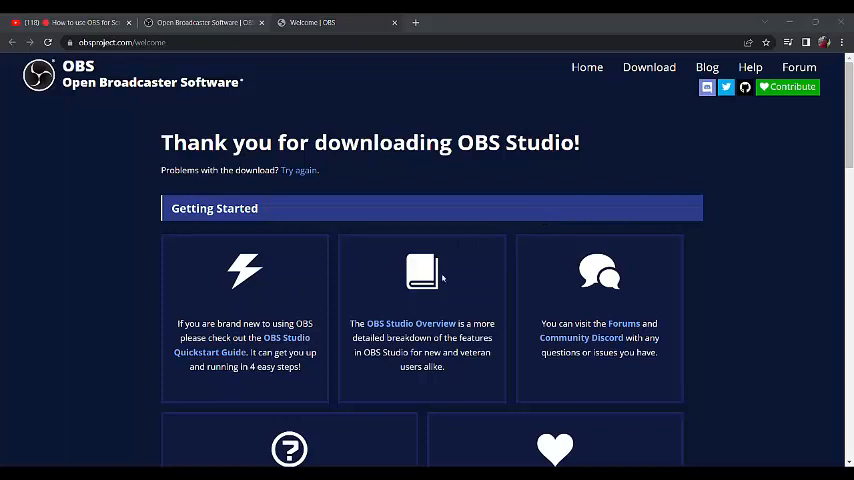
mouse_move(292, 222)
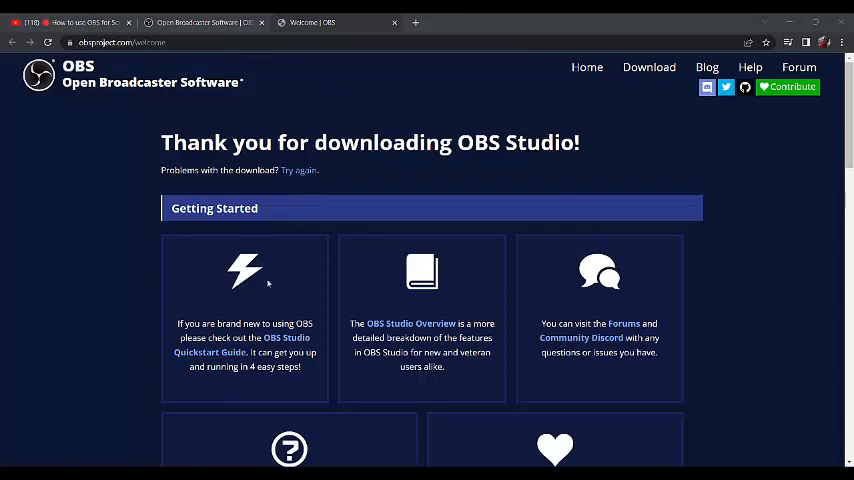
mouse_move(256, 78)
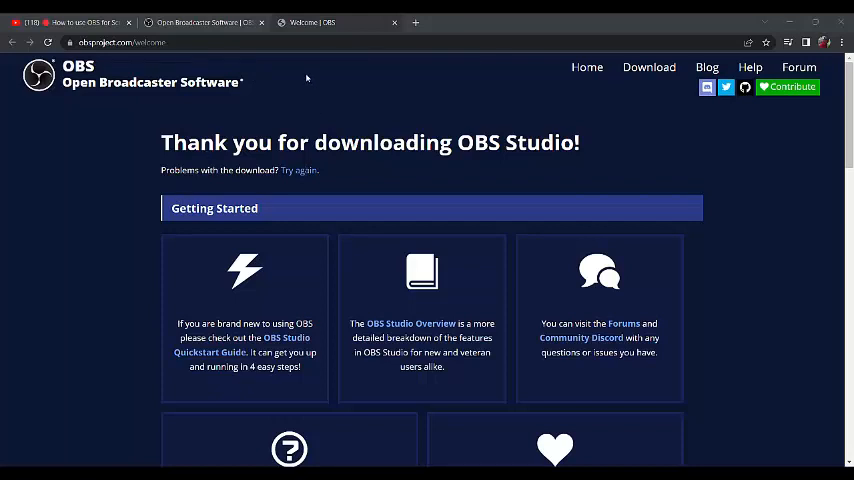
mouse_move(208, 78)
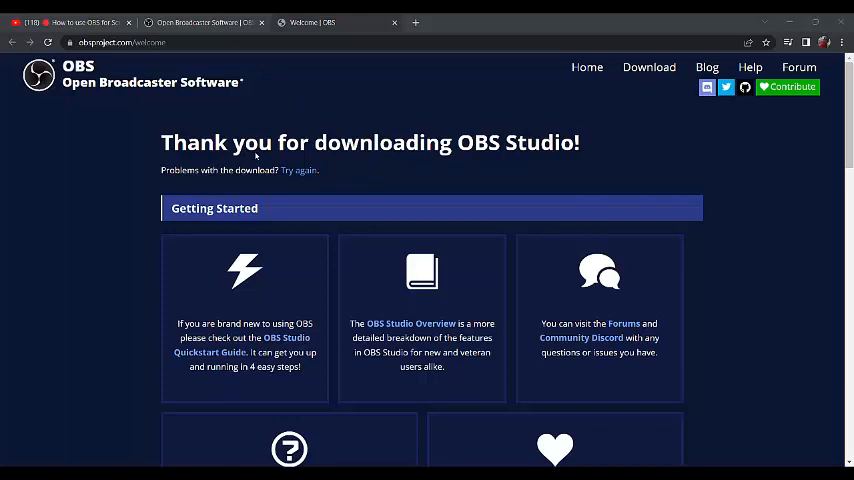
mouse_move(466, 120)
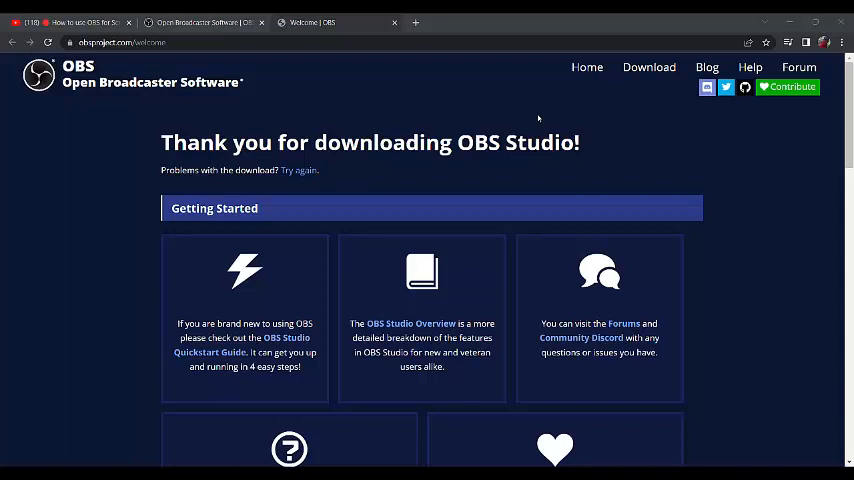
mouse_move(240, 92)
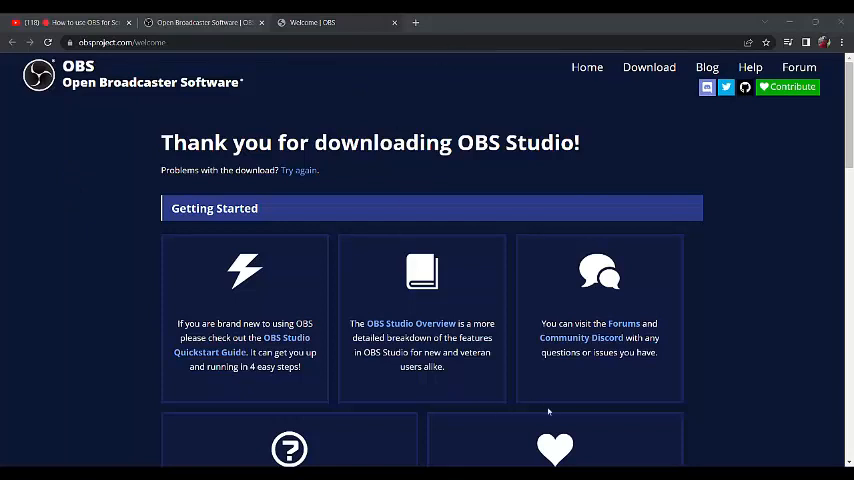
mouse_move(470, 416)
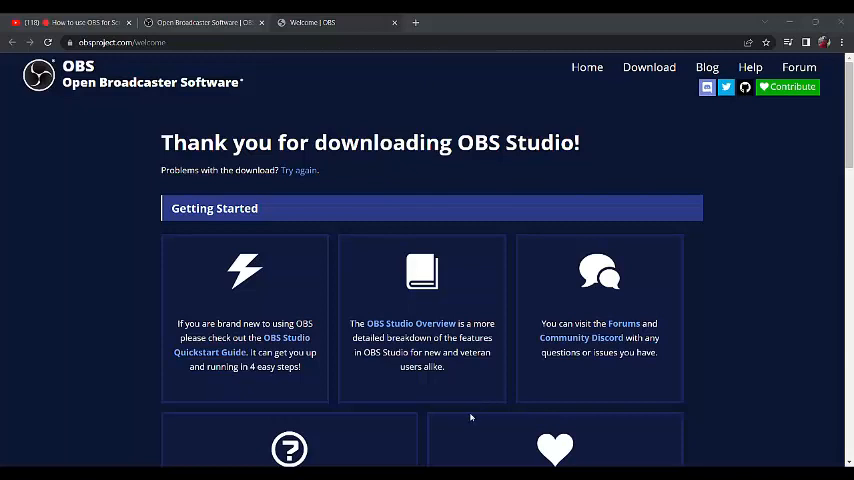
mouse_move(470, 420)
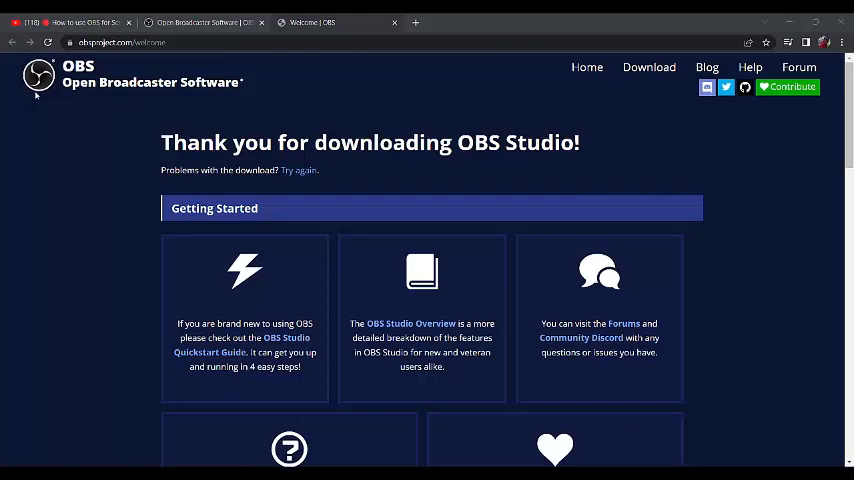
mouse_move(36, 96)
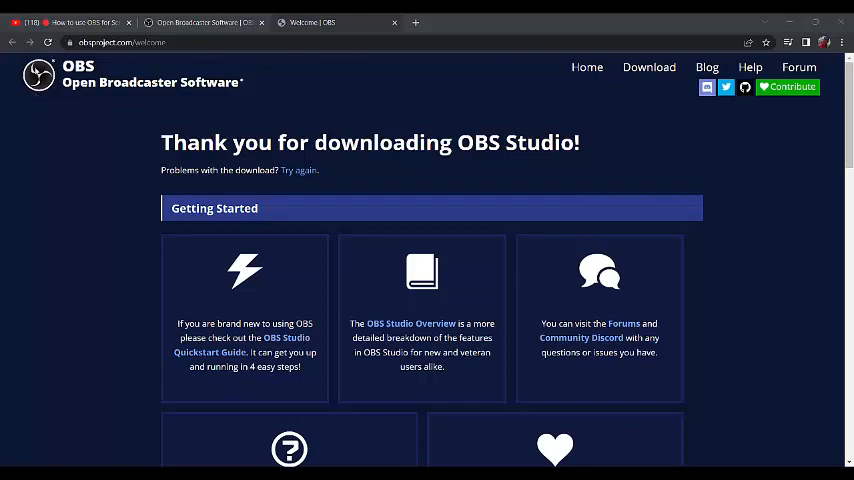
mouse_move(32, 96)
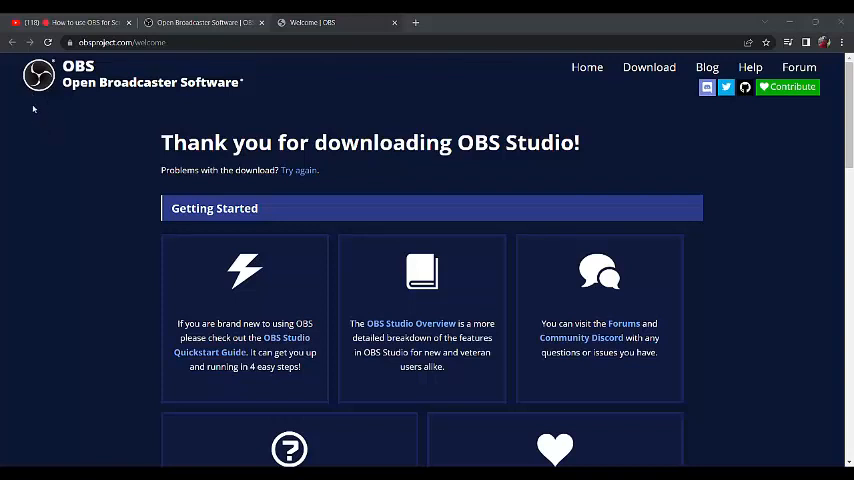
mouse_move(34, 98)
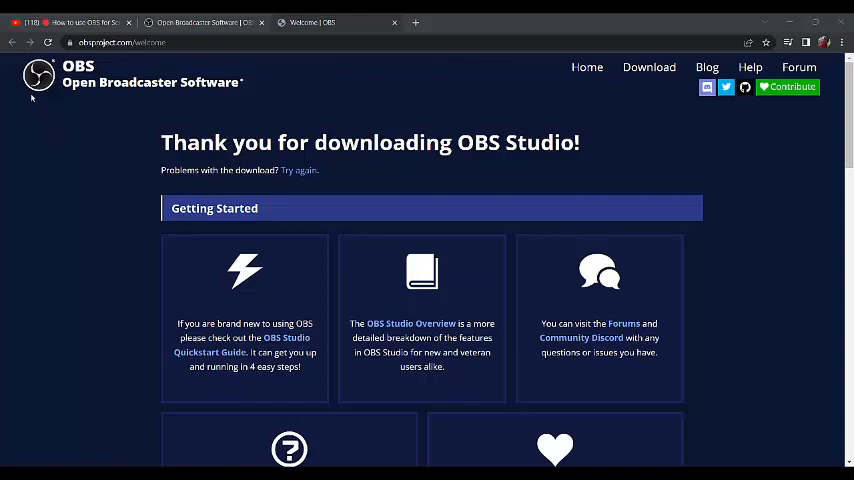
mouse_move(112, 118)
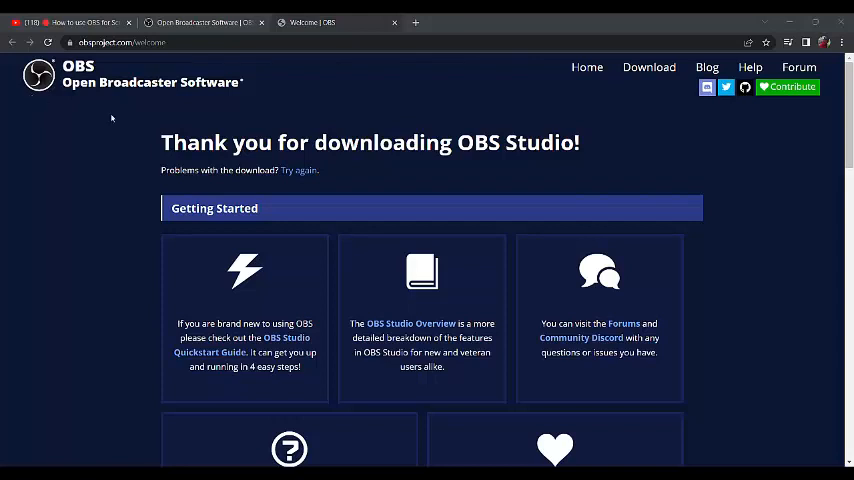
mouse_move(76, 132)
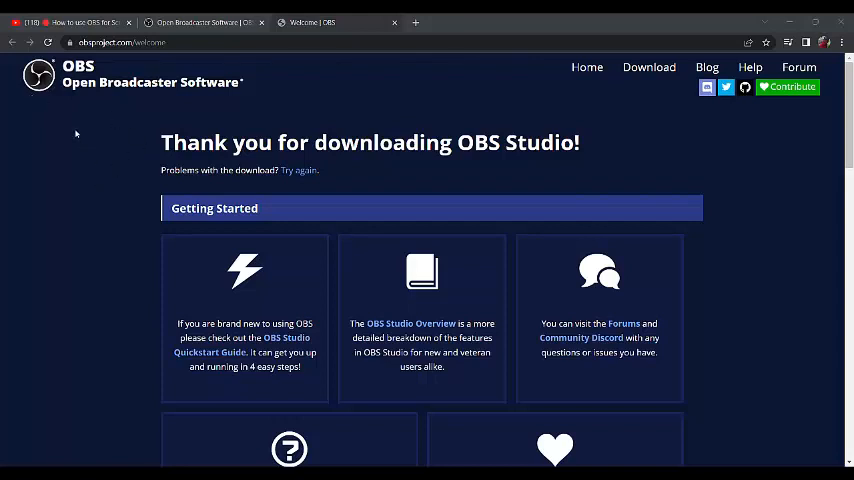
mouse_move(72, 130)
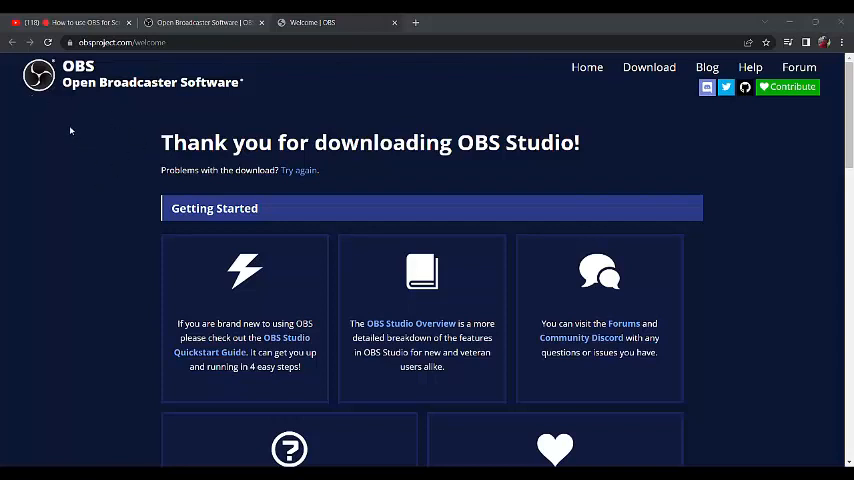
mouse_move(172, 72)
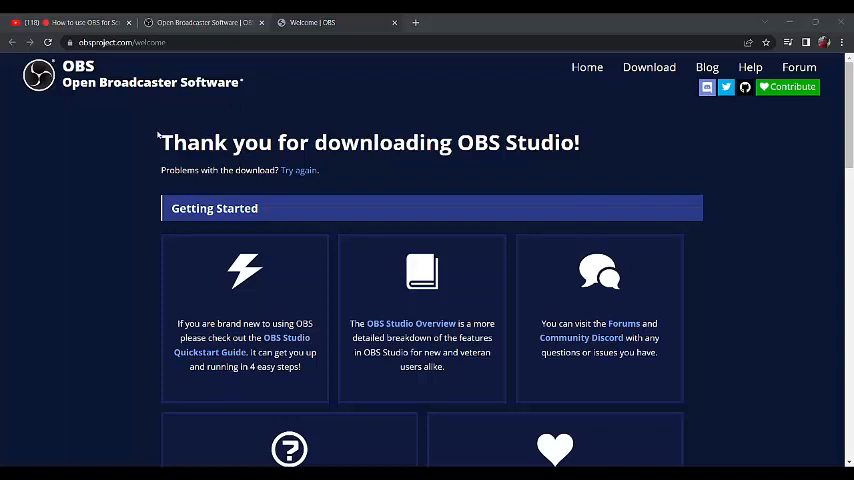
mouse_move(246, 116)
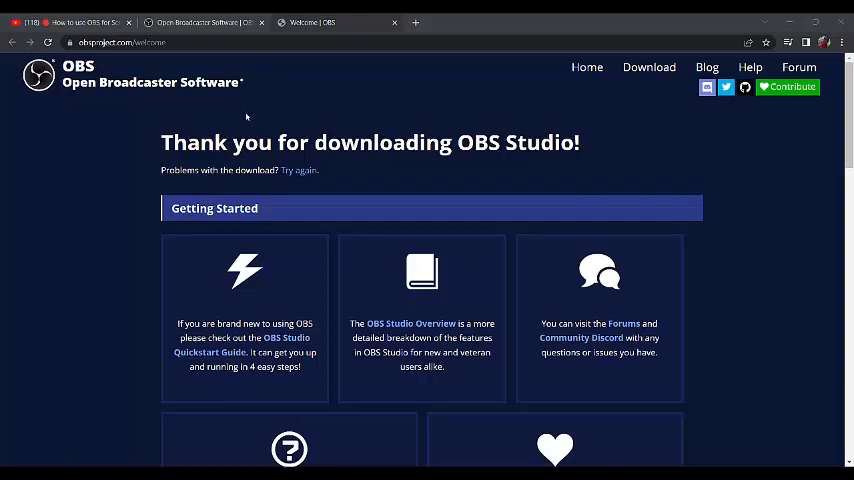
mouse_move(336, 104)
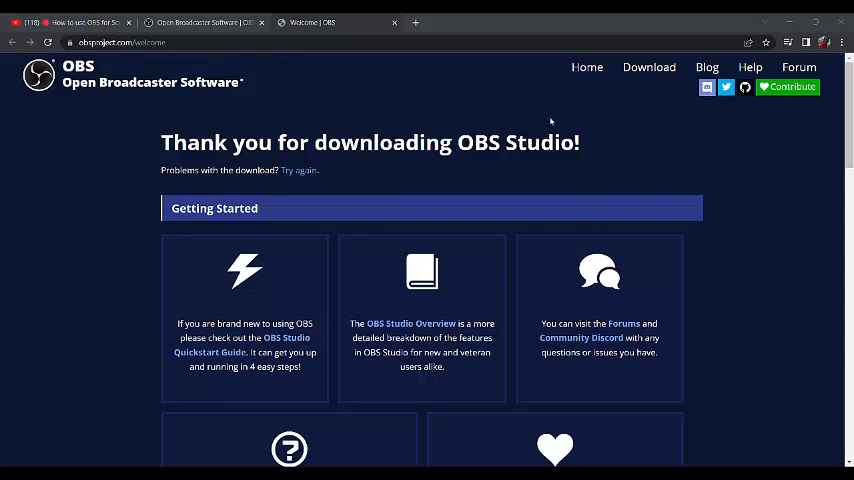
mouse_move(52, 120)
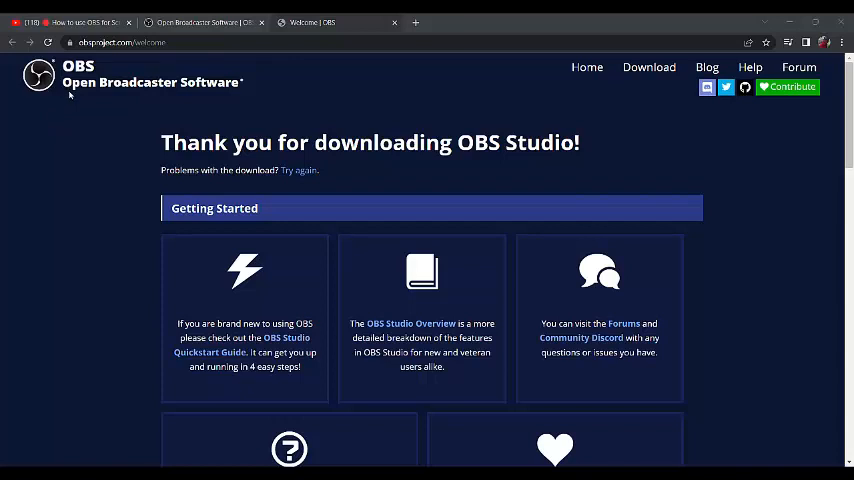
mouse_move(70, 192)
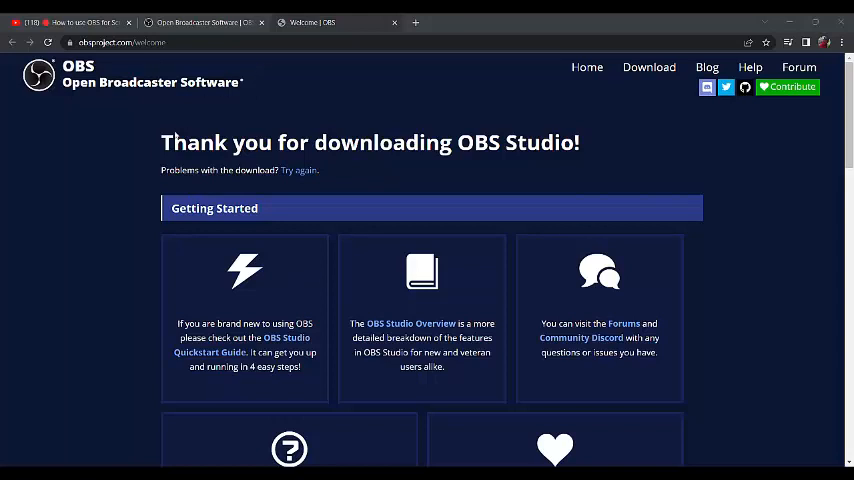
mouse_move(60, 136)
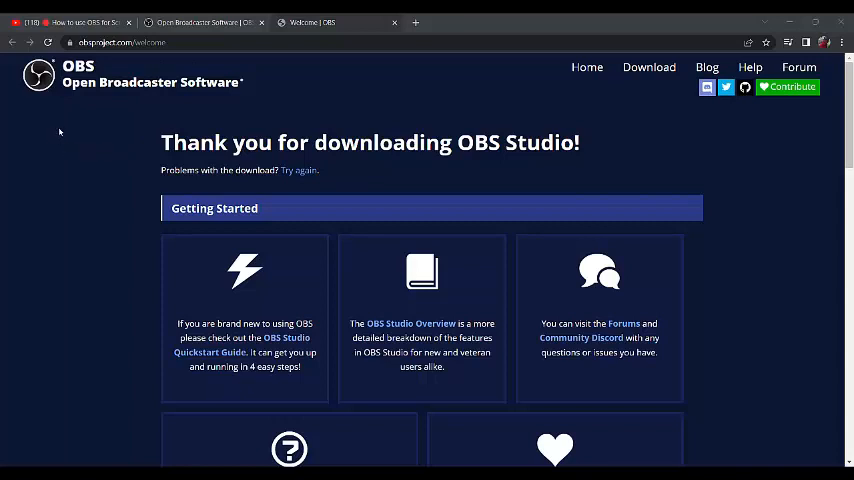
mouse_move(176, 224)
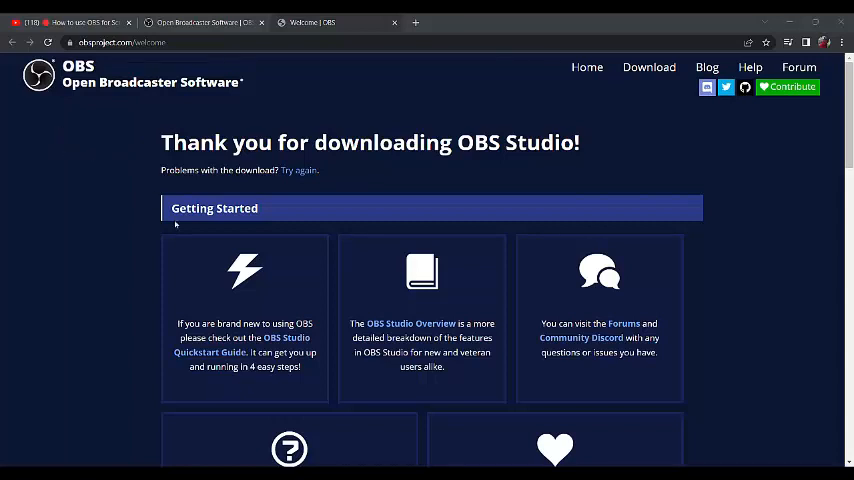
mouse_move(436, 416)
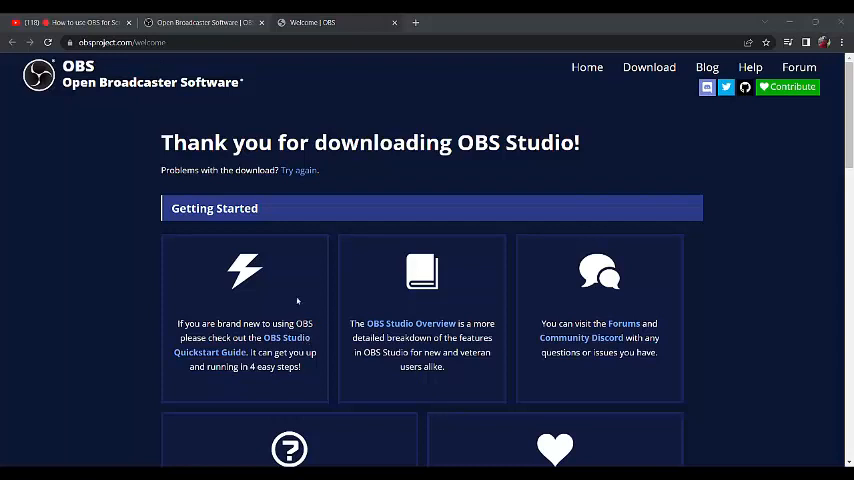
mouse_move(432, 324)
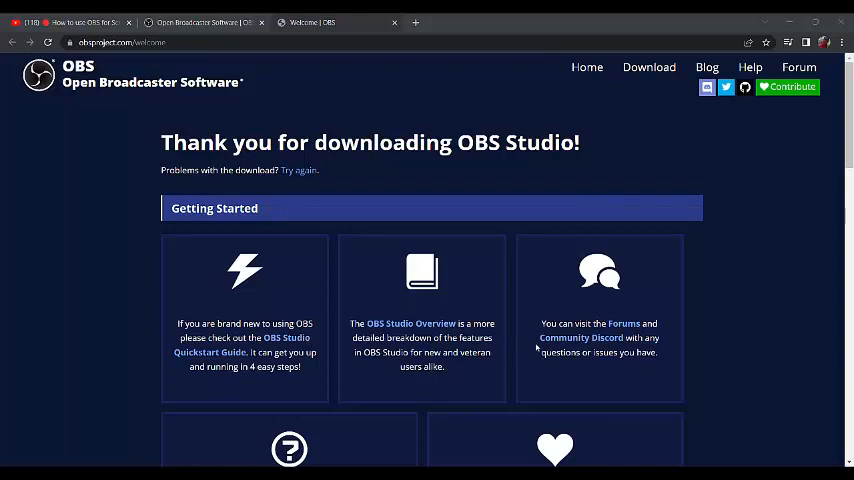
mouse_move(528, 296)
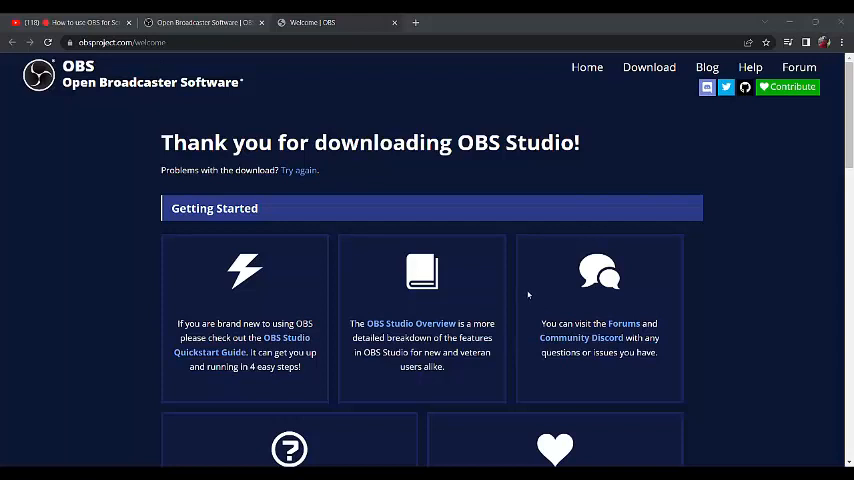
mouse_move(530, 296)
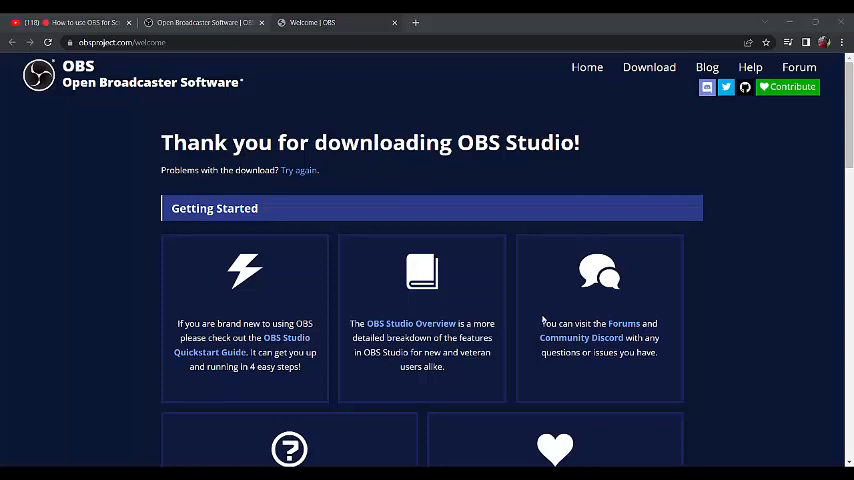
mouse_move(542, 364)
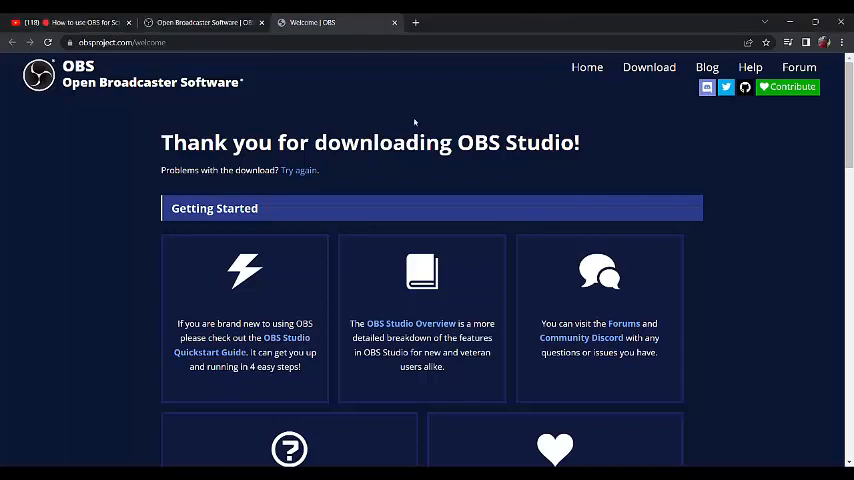
mouse_move(538, 80)
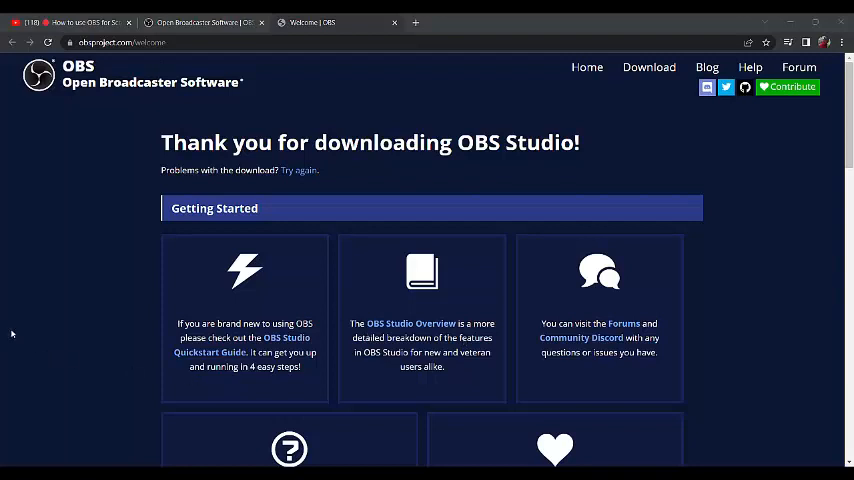
mouse_move(104, 290)
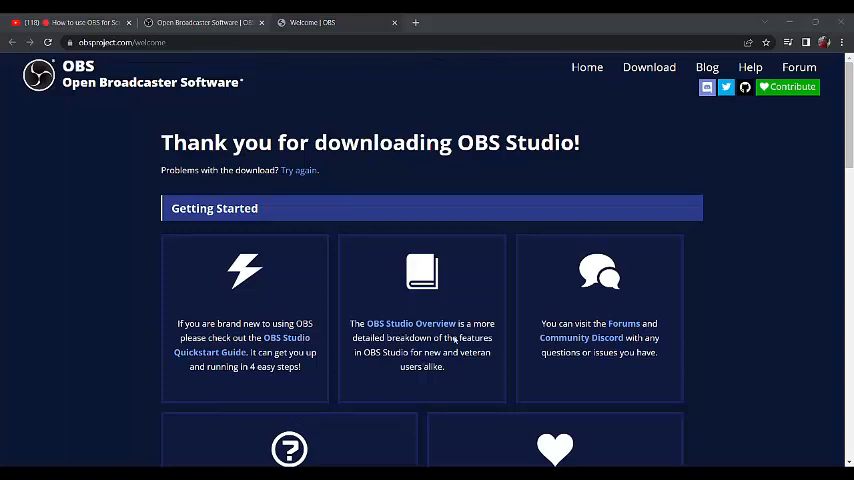
mouse_move(410, 348)
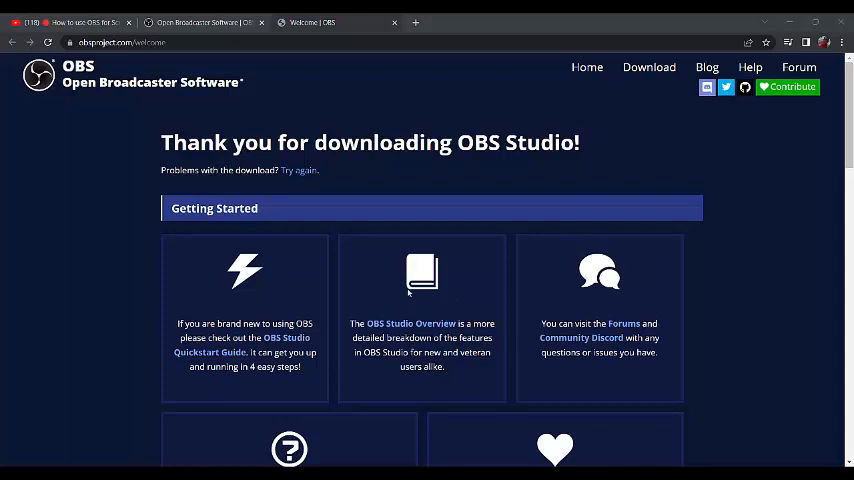
mouse_move(522, 336)
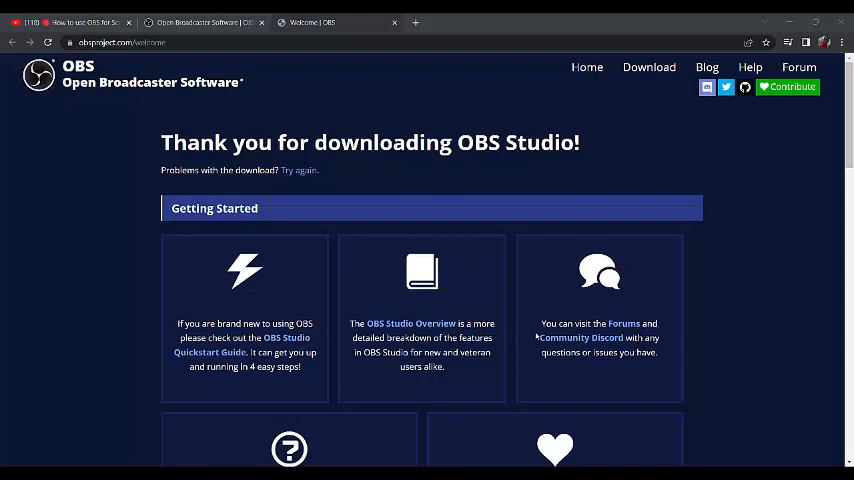
mouse_move(372, 312)
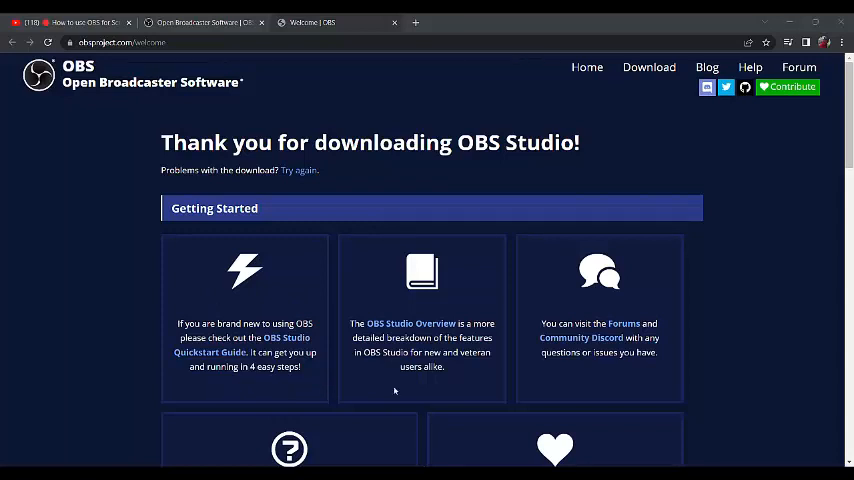
mouse_move(438, 210)
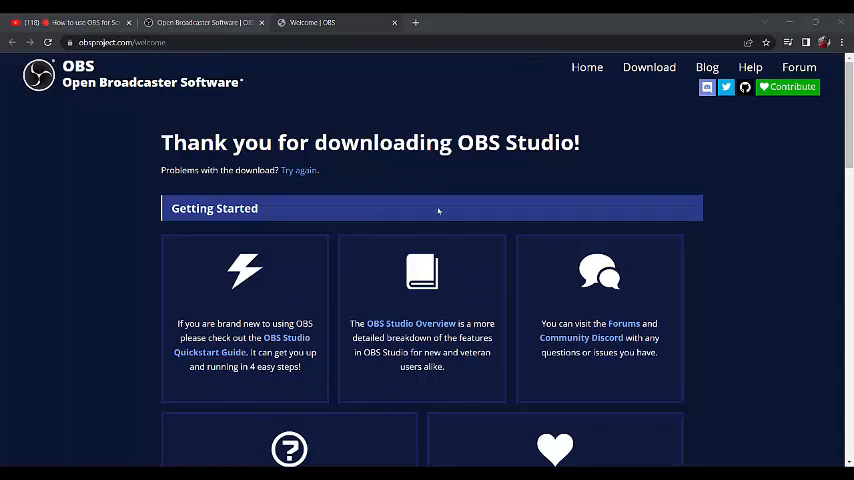
mouse_move(528, 222)
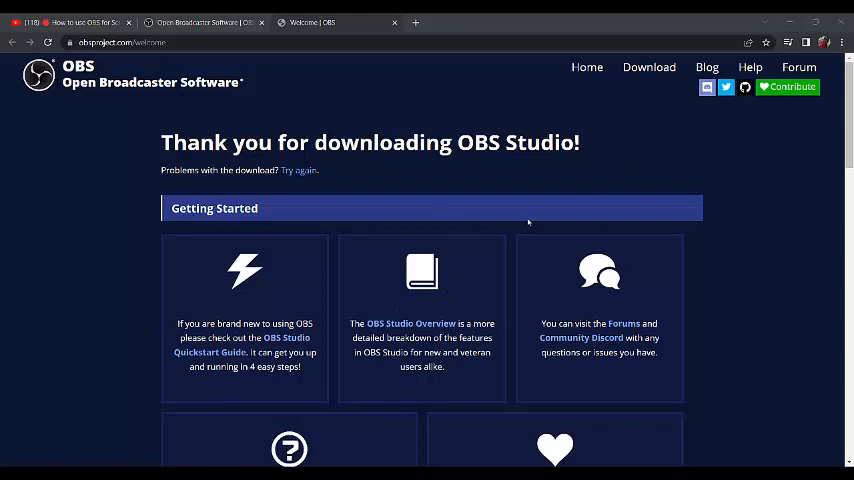
mouse_move(624, 154)
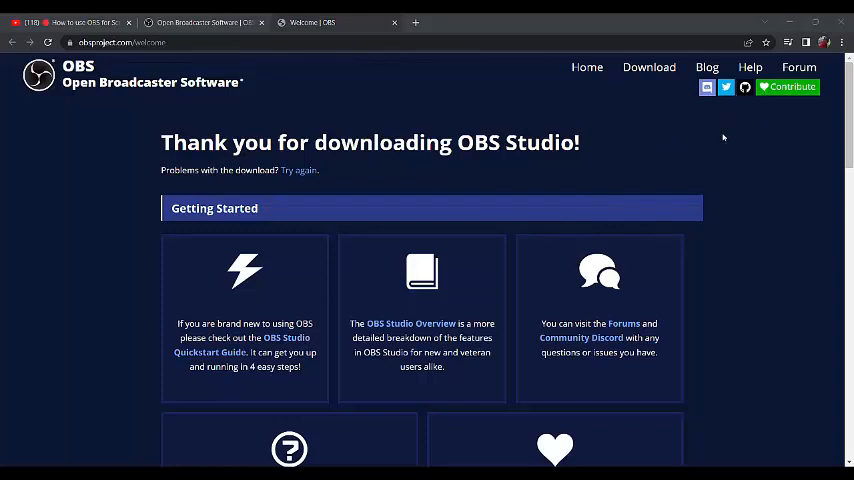
mouse_move(632, 132)
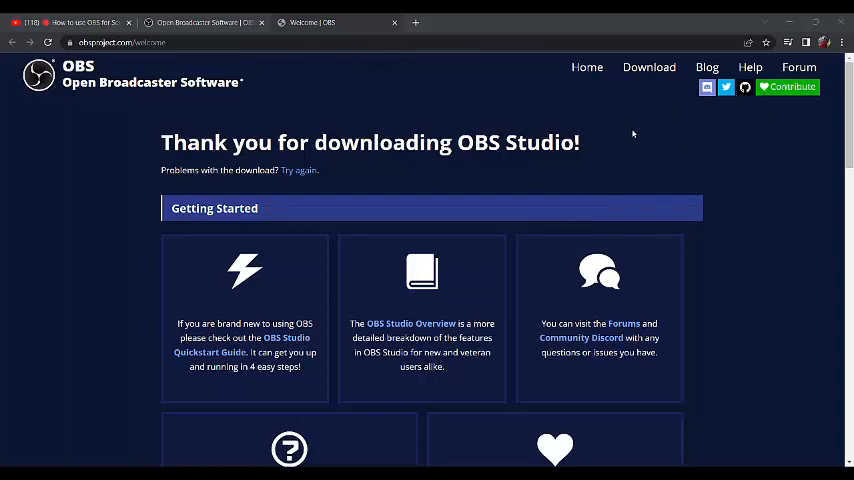